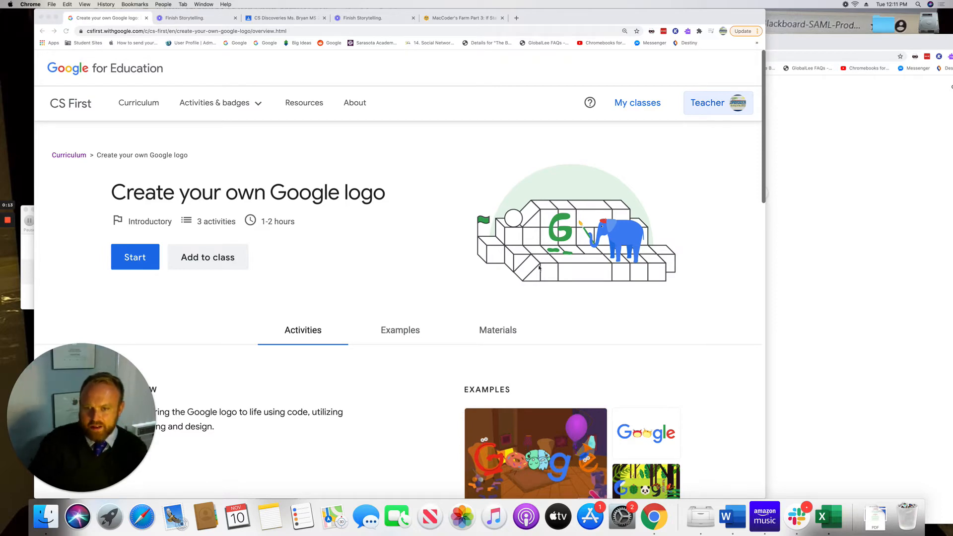
Show the Examples list of three logo projects for the activity
{"action": "scroll", "scroll_direction": "down", "scroll_amount": 3}
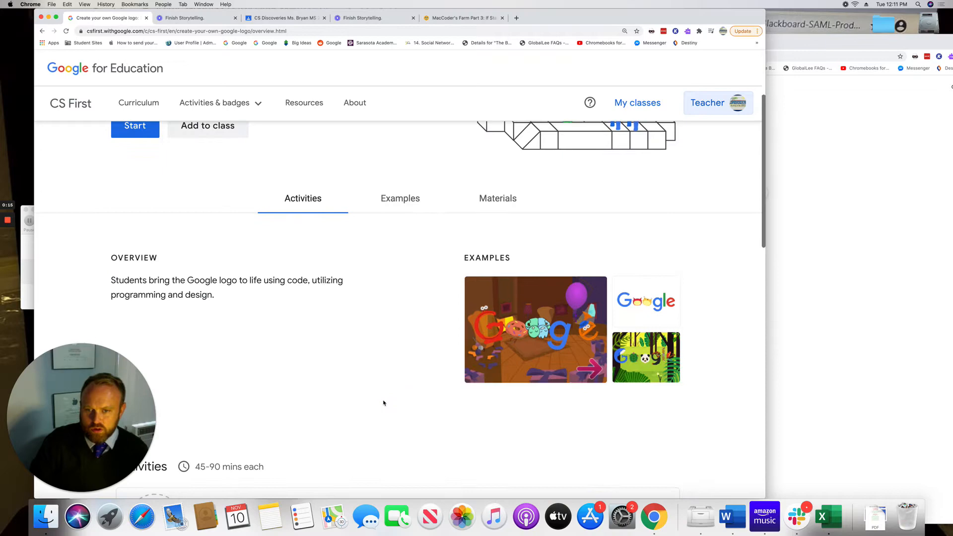
{"action": "left_click", "coordinate": [400, 199]}
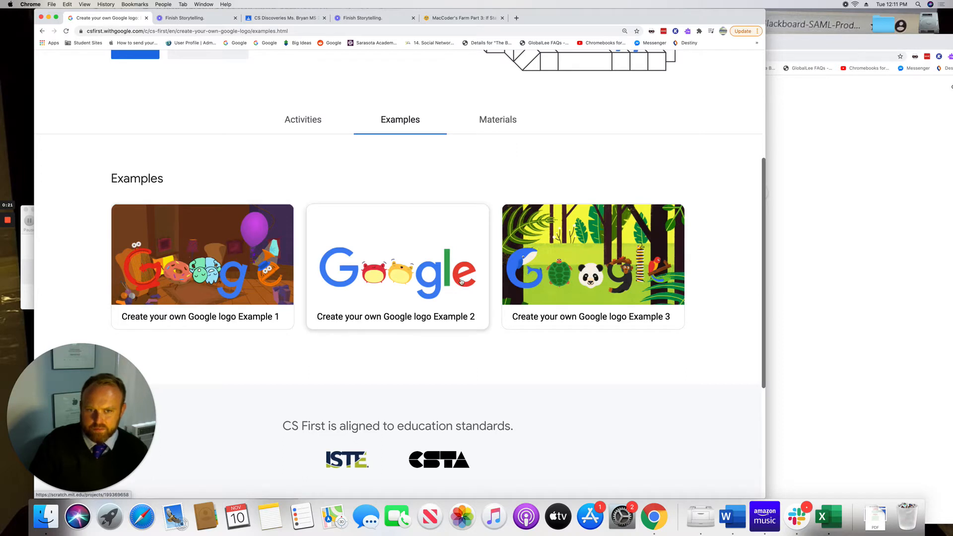
{"action": "left_click", "coordinate": [397, 267]}
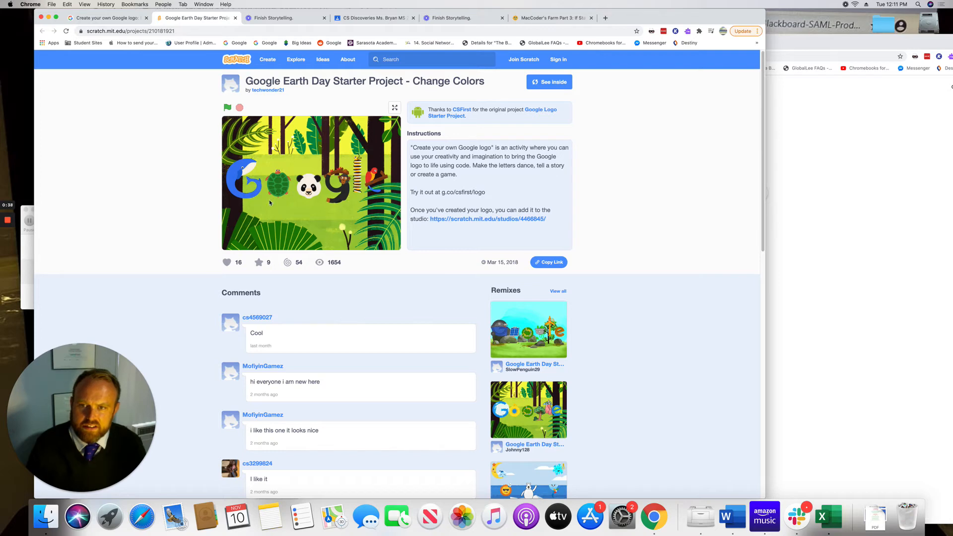
{"action": "mouse_move", "coordinate": [285, 204]}
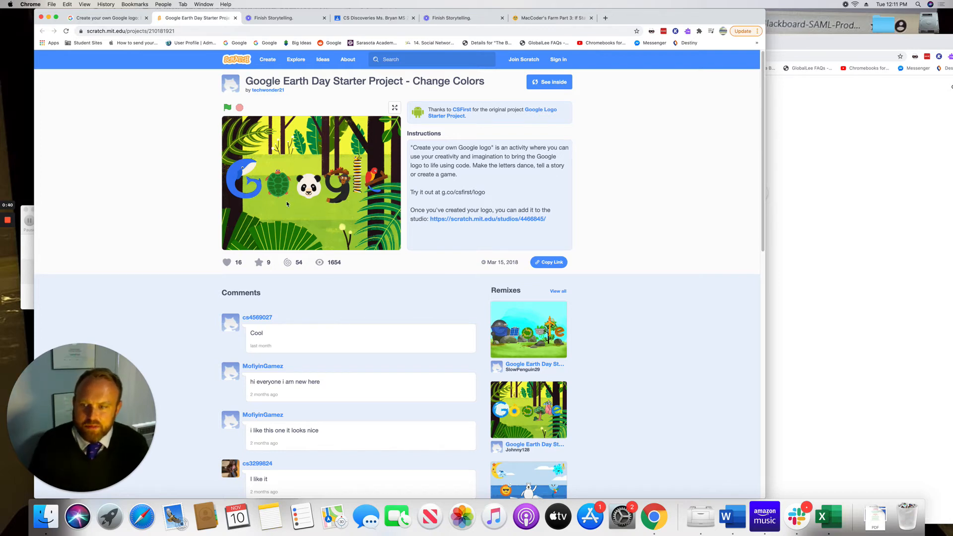
Return from the Scratch Earth Day project to the CS First Activities list
{"action": "left_click", "coordinate": [106, 18]}
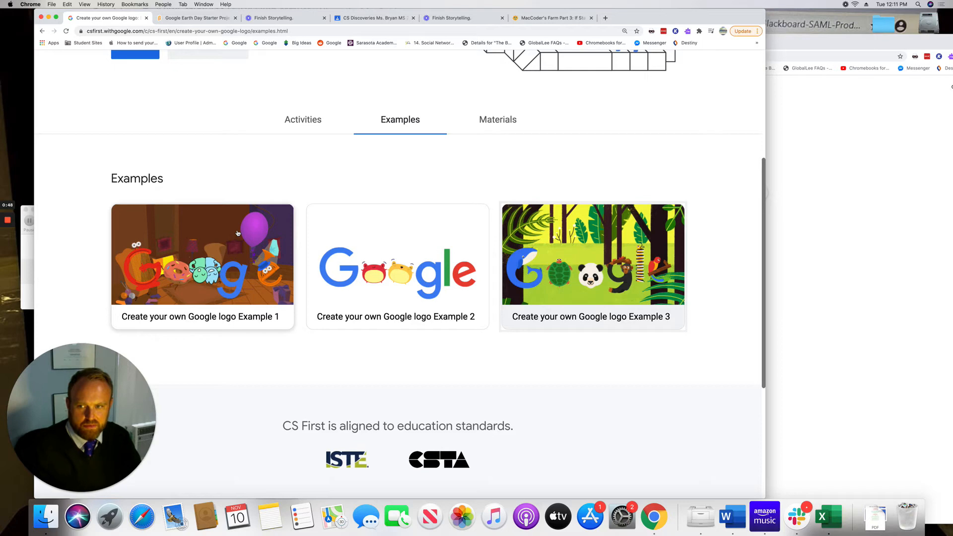
{"action": "mouse_move", "coordinate": [289, 206]}
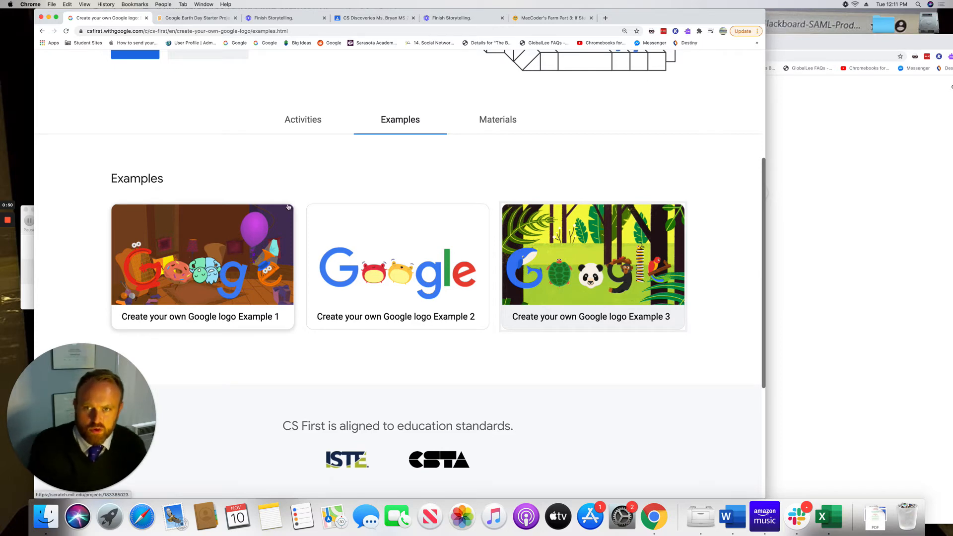
{"action": "scroll", "scroll_direction": "up", "scroll_amount": 3}
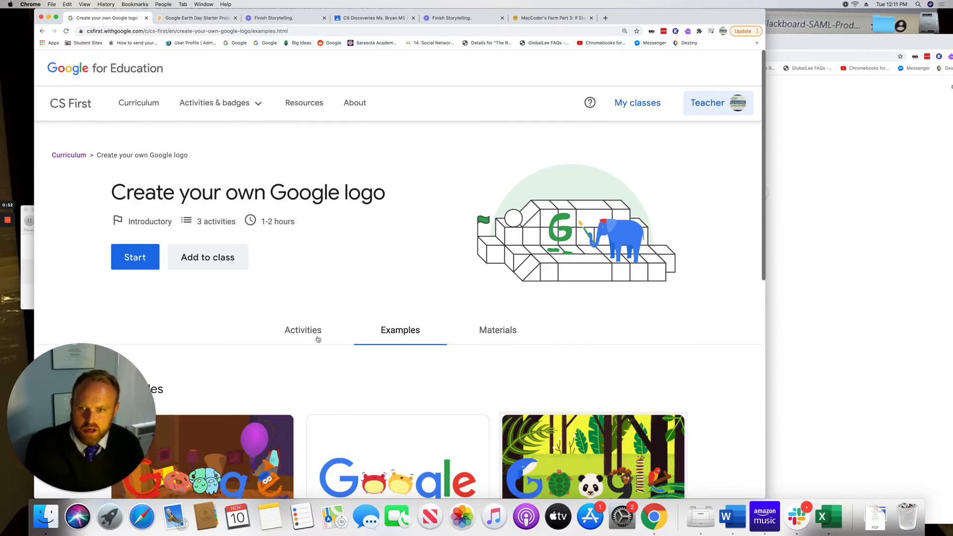
{"action": "left_click", "coordinate": [303, 330]}
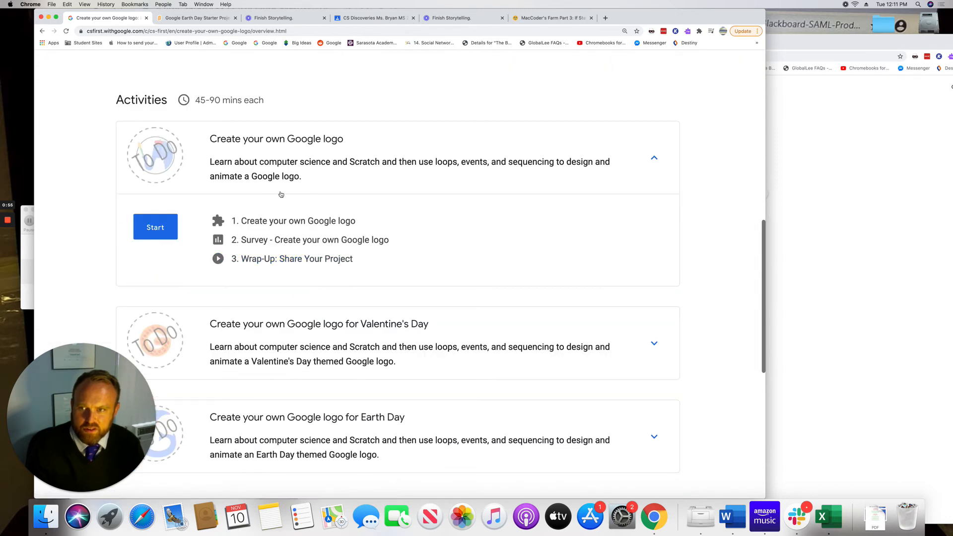
{"action": "mouse_move", "coordinate": [254, 321]}
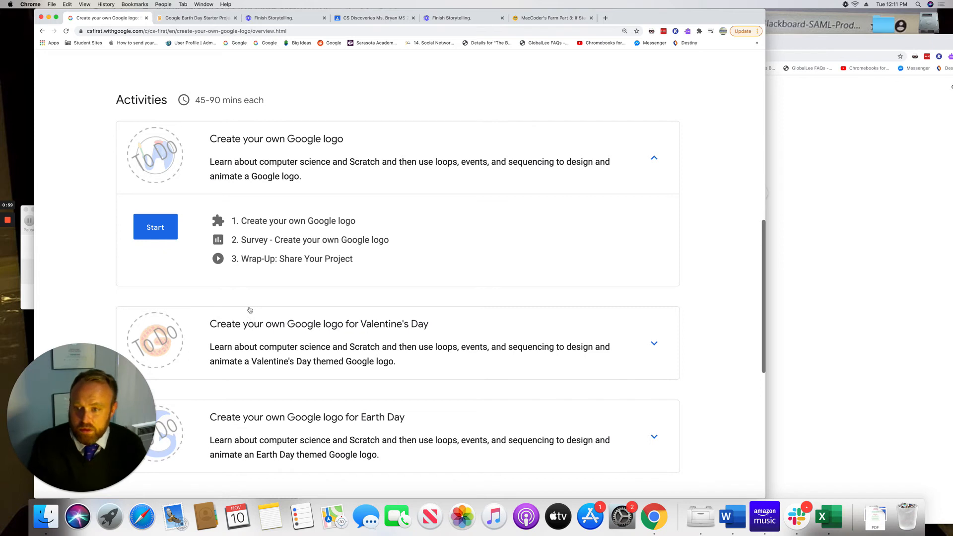
{"action": "mouse_move", "coordinate": [229, 312]}
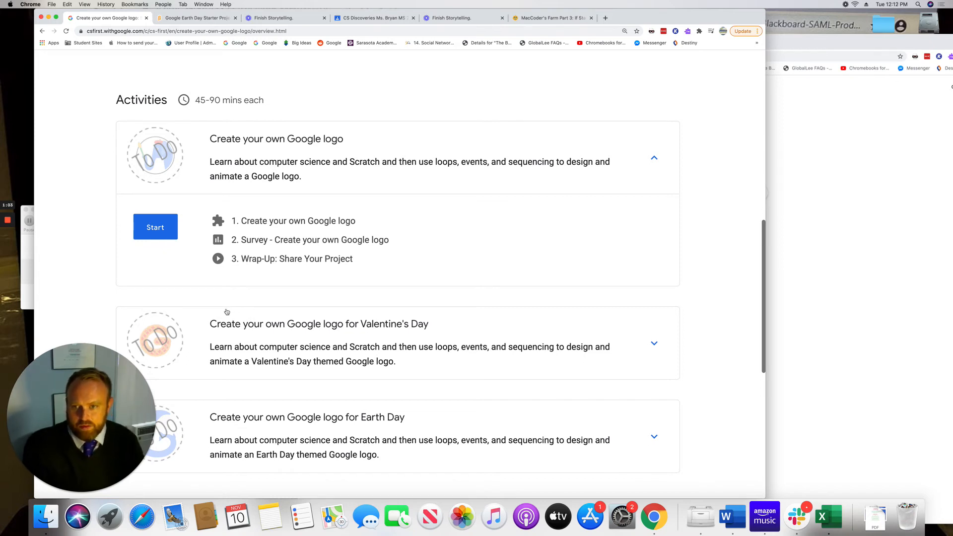
{"action": "mouse_move", "coordinate": [270, 298]}
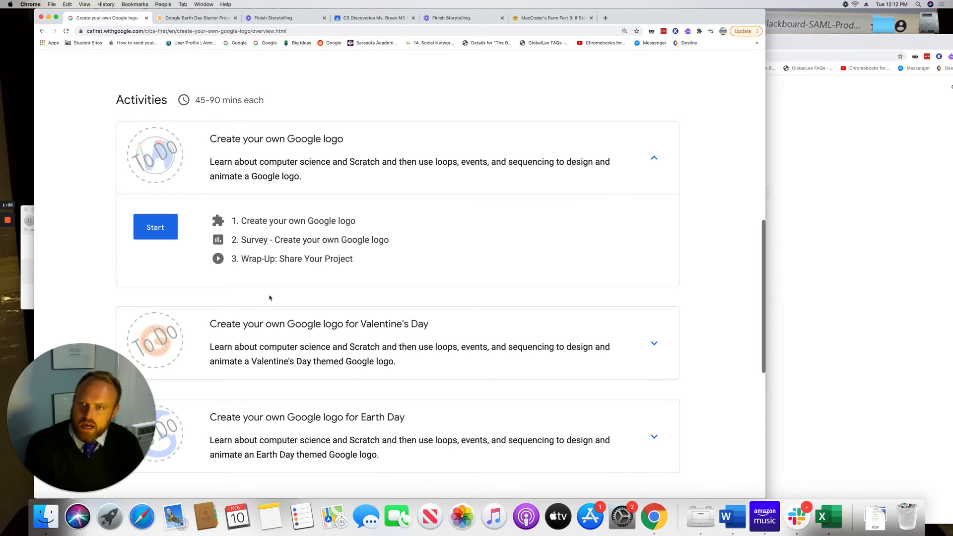
Scroll through the three activities and back to the top of the course page
{"action": "scroll", "scroll_direction": "down", "scroll_amount": 3}
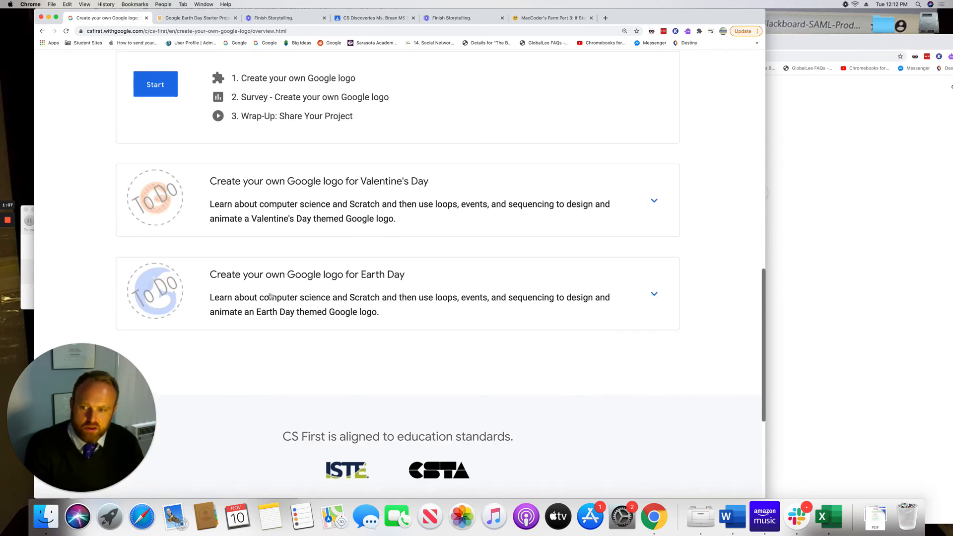
{"action": "scroll", "scroll_direction": "up", "scroll_amount": 3}
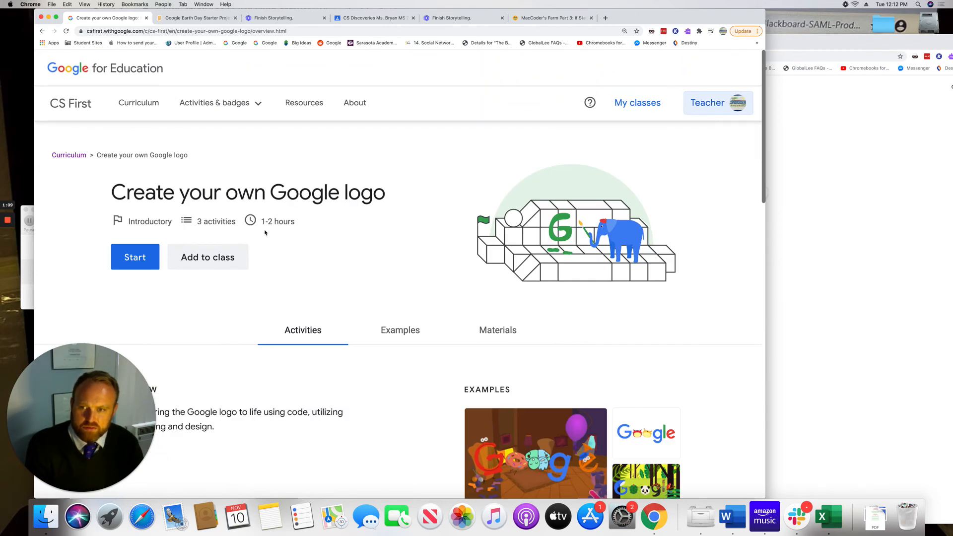
{"action": "mouse_move", "coordinate": [264, 321]}
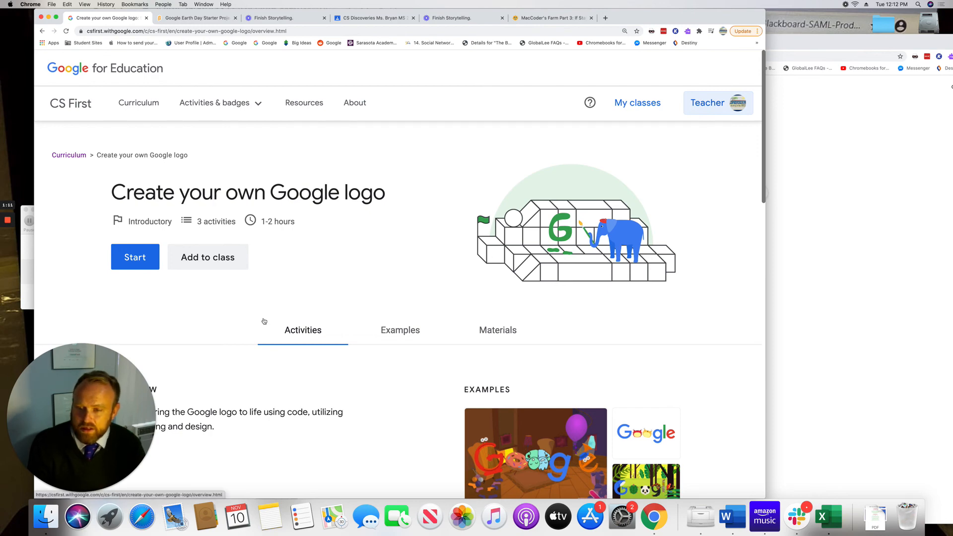
{"action": "mouse_move", "coordinate": [170, 376]}
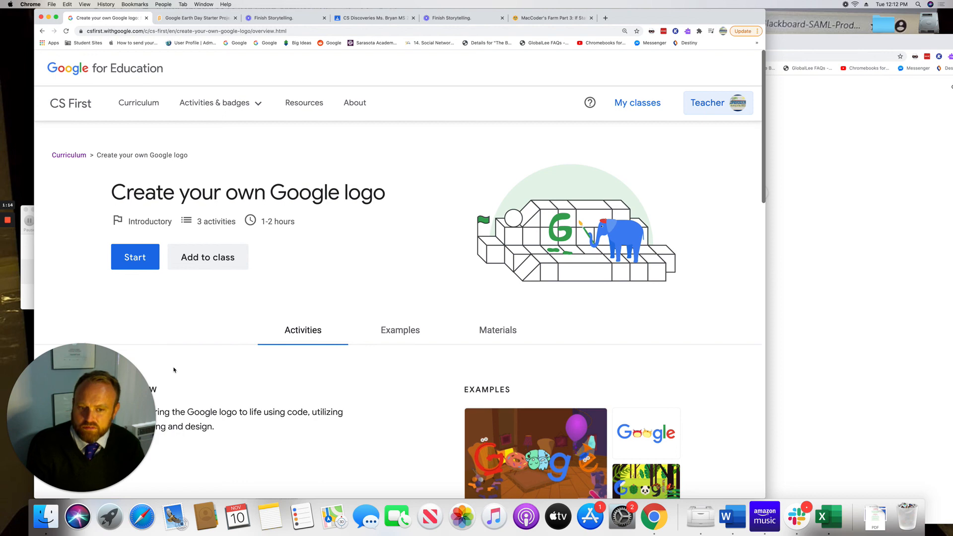
{"action": "mouse_move", "coordinate": [8, 221]}
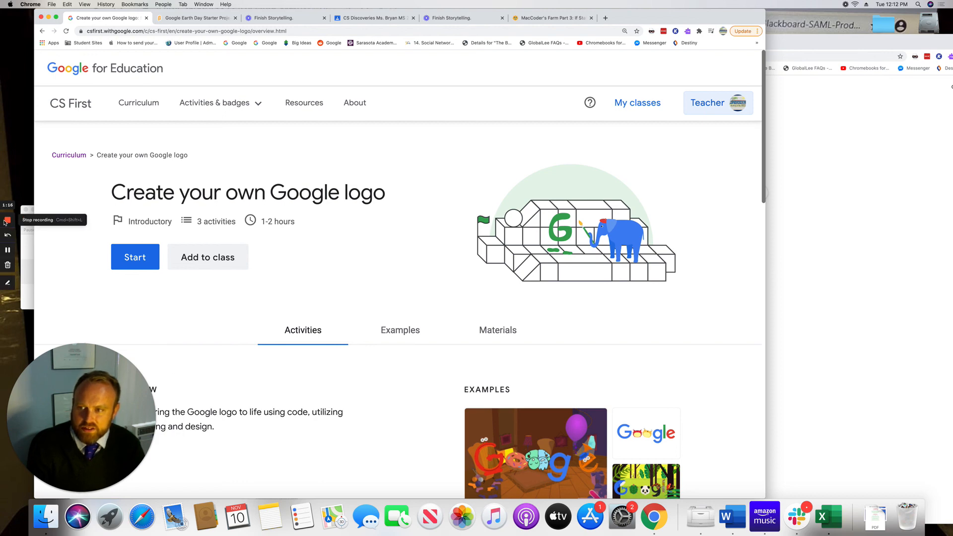